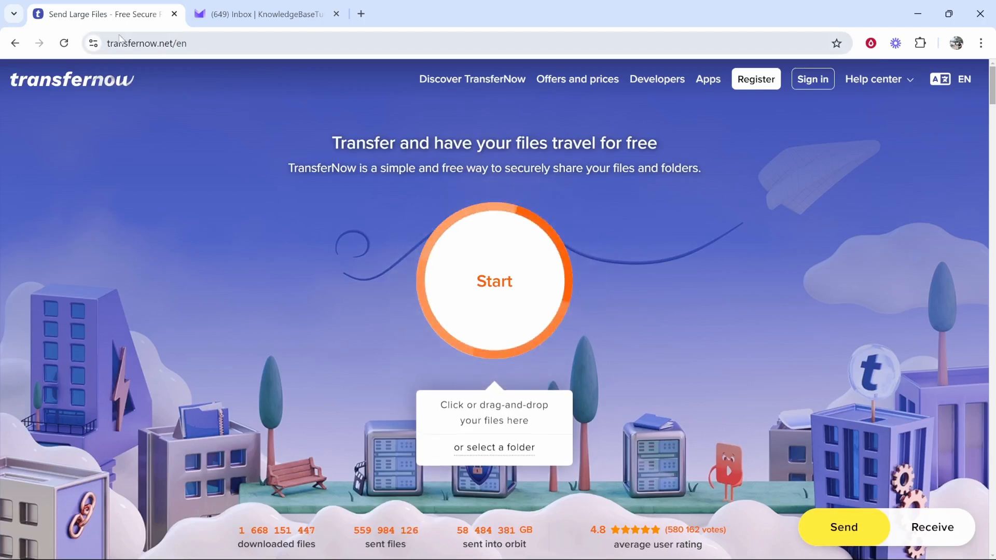
pyautogui.moveTo(494, 285)
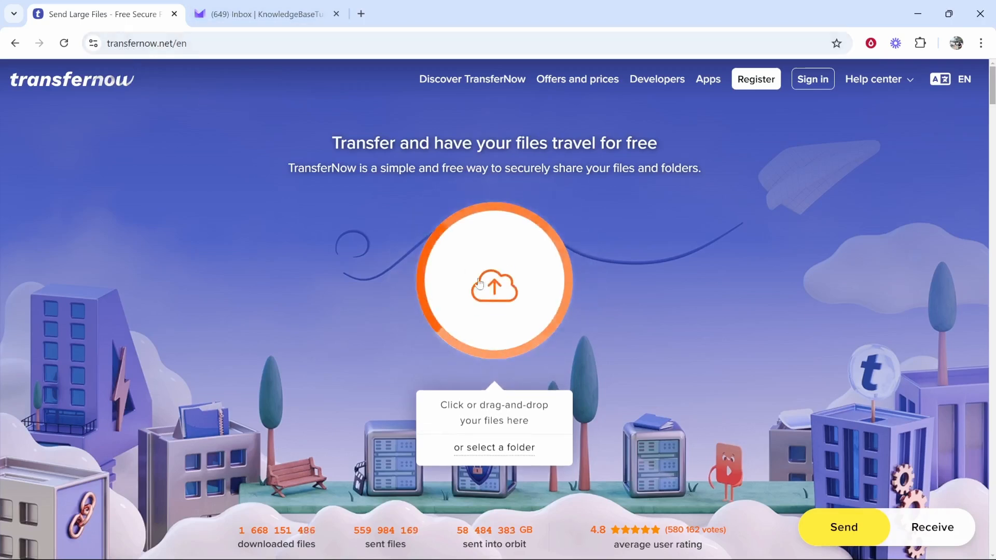
pyautogui.moveTo(514, 282)
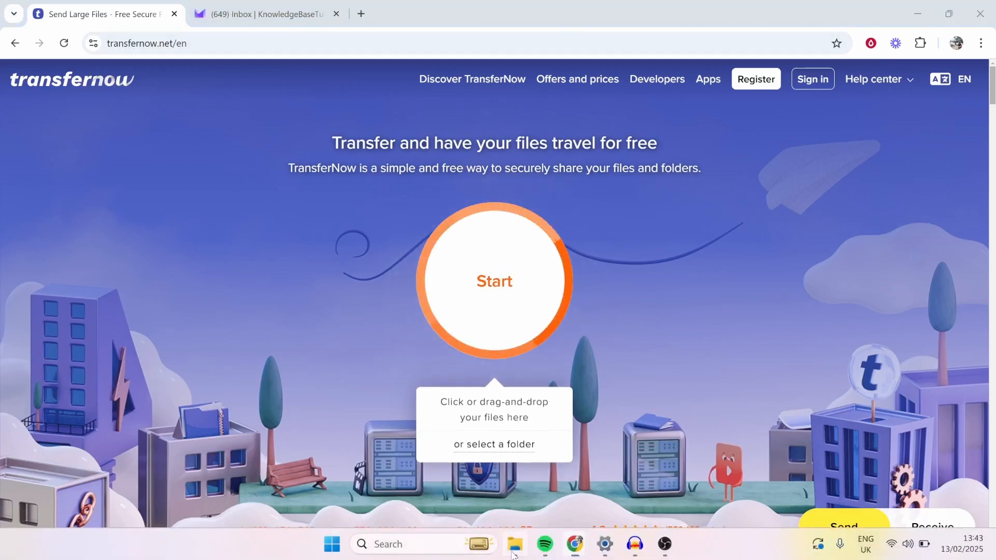
# Step: Locate the 660 MB MP4 in the bangkok condo tour folder and view its Properties
pyautogui.click(516, 544)
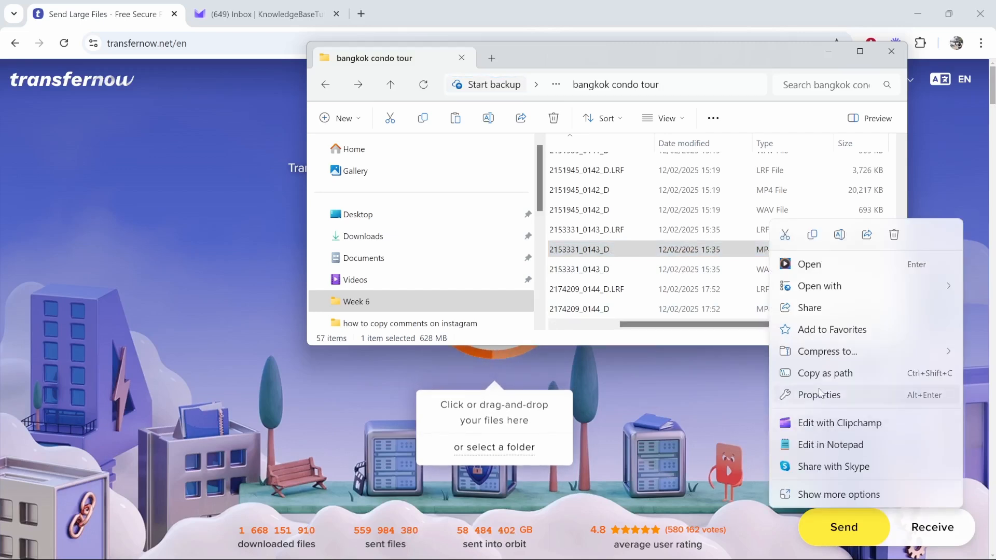
pyautogui.click(819, 394)
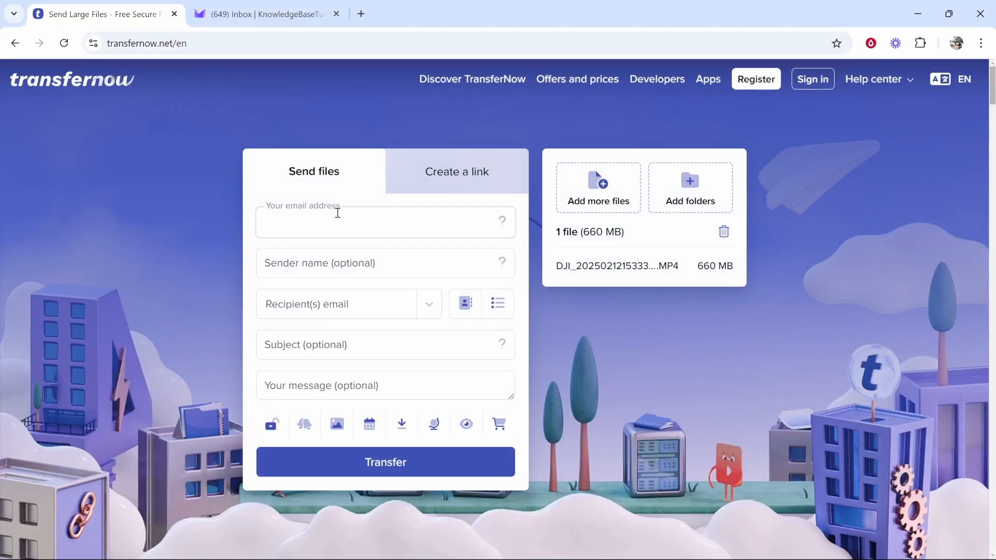
pyautogui.moveTo(337, 216)
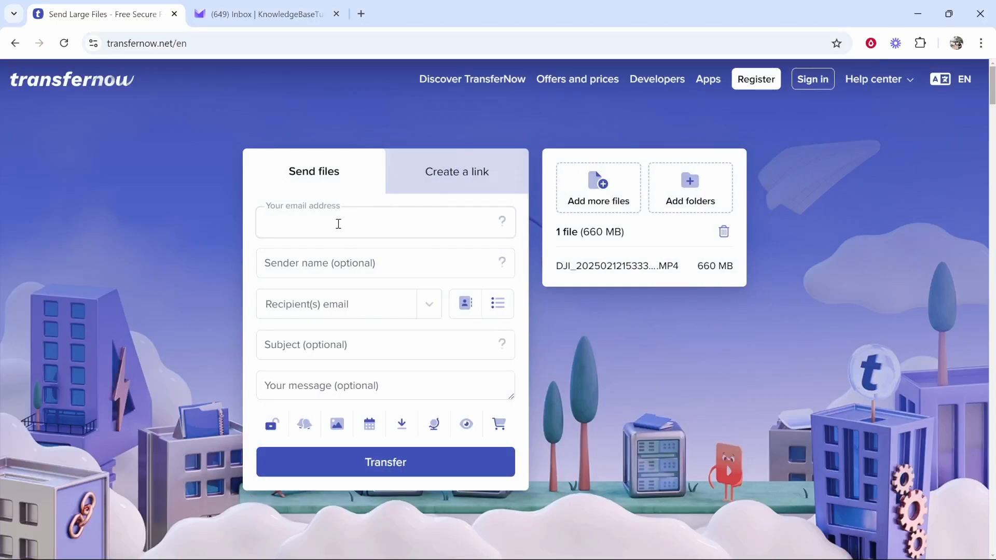
# Step: With the video added, switch the transfer from email sending to creating a shareable link
pyautogui.click(339, 224)
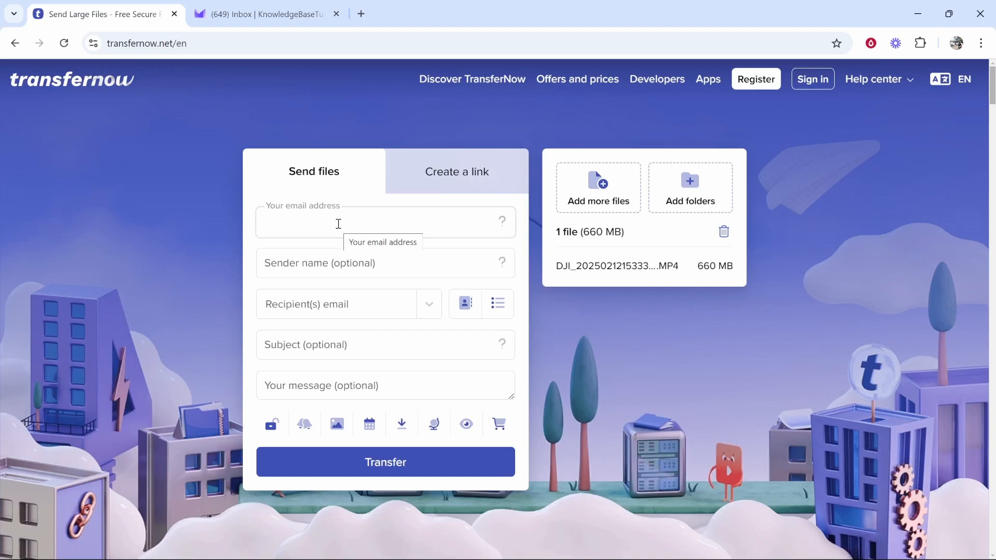
pyautogui.click(457, 211)
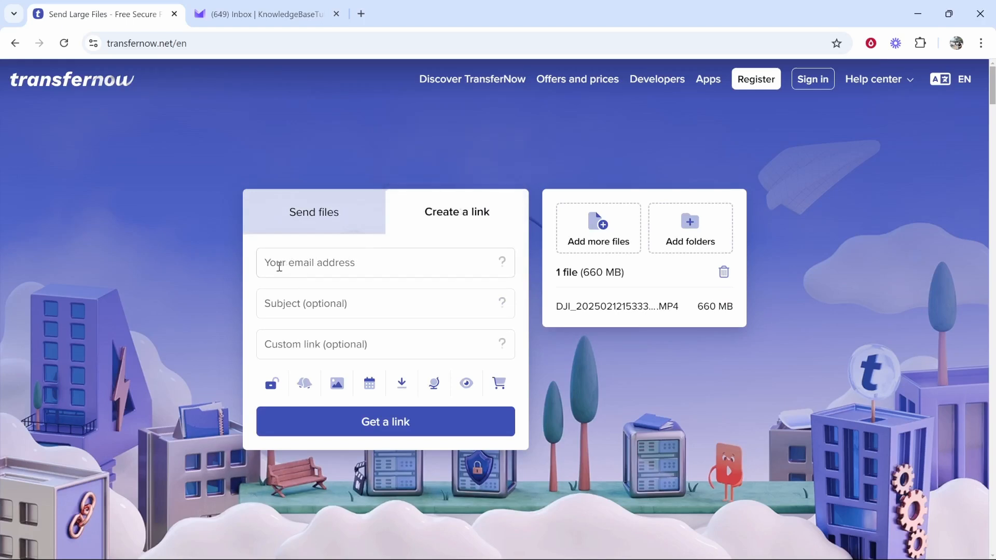
pyautogui.moveTo(348, 370)
pyautogui.write('File Test')
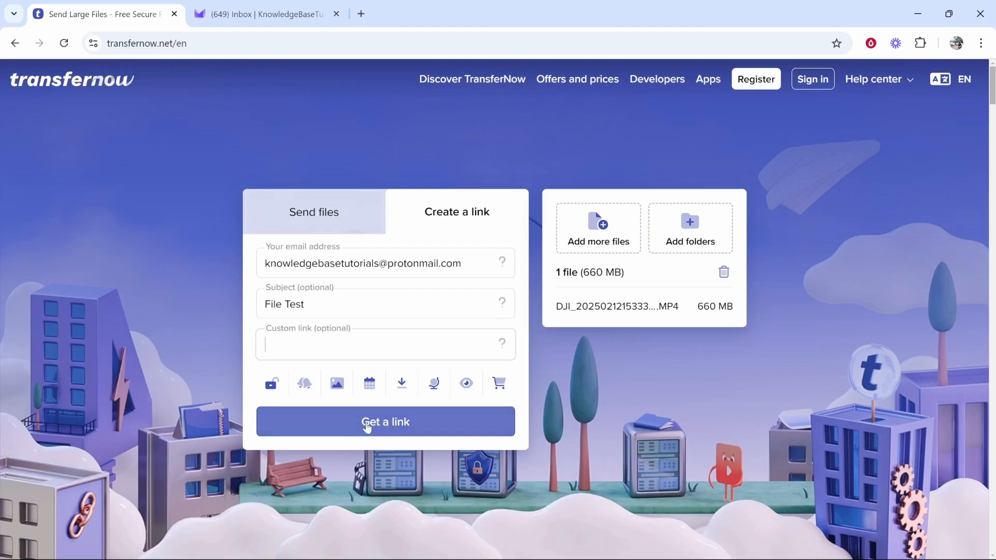
# Step: Generate the download link for the 'File Test' transfer, valid for 7 days
pyautogui.click(386, 422)
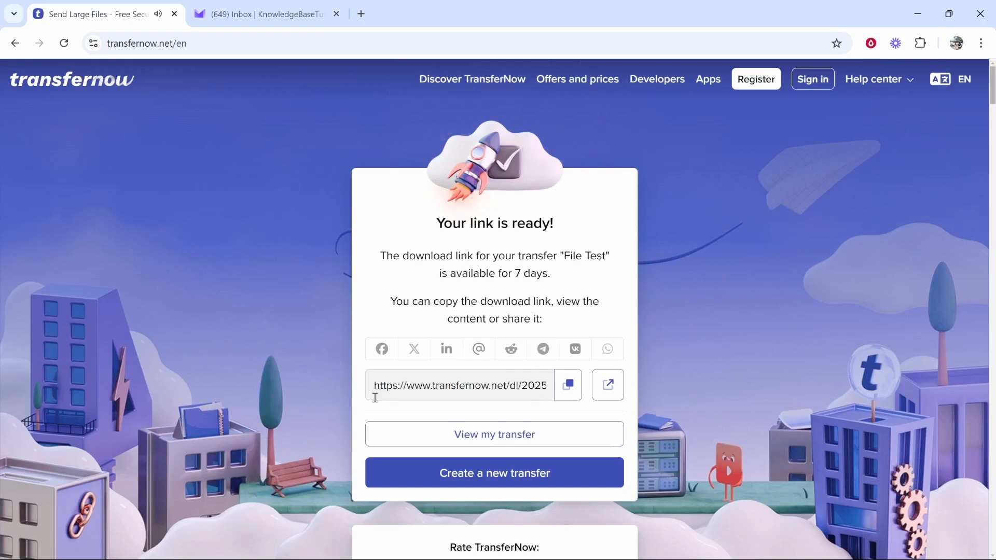
pyautogui.moveTo(568, 385)
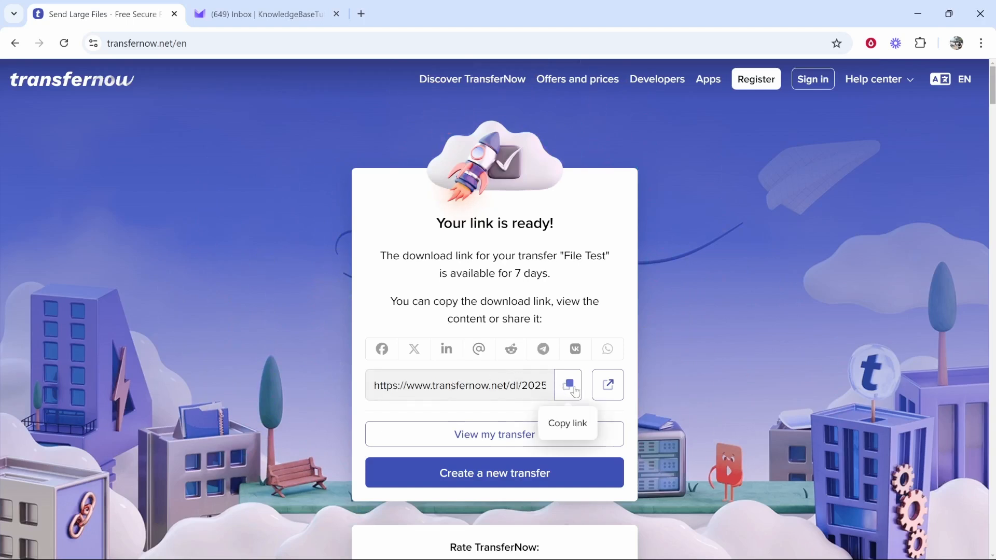
# Step: Copy the ready download URL for the File Test transfer
pyautogui.click(568, 385)
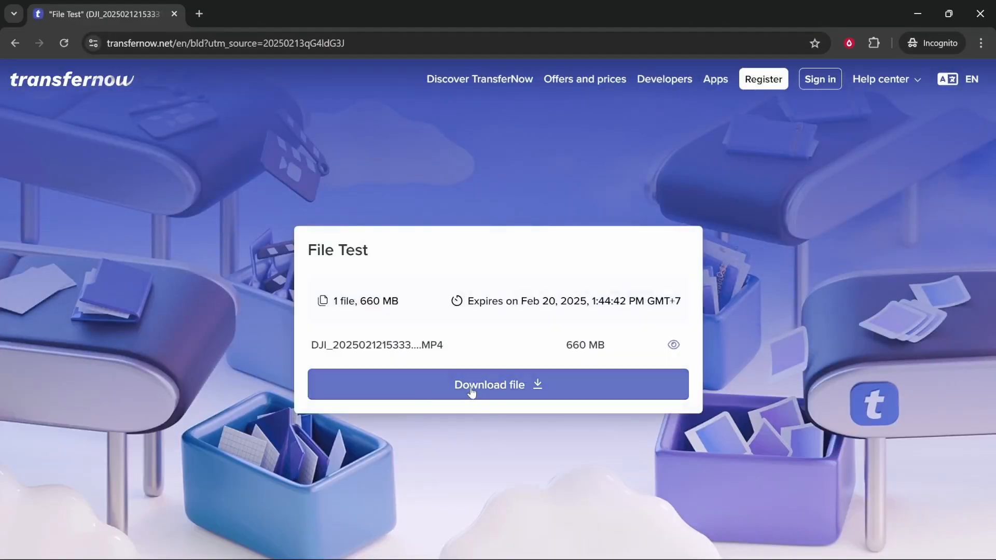
pyautogui.moveTo(514, 387)
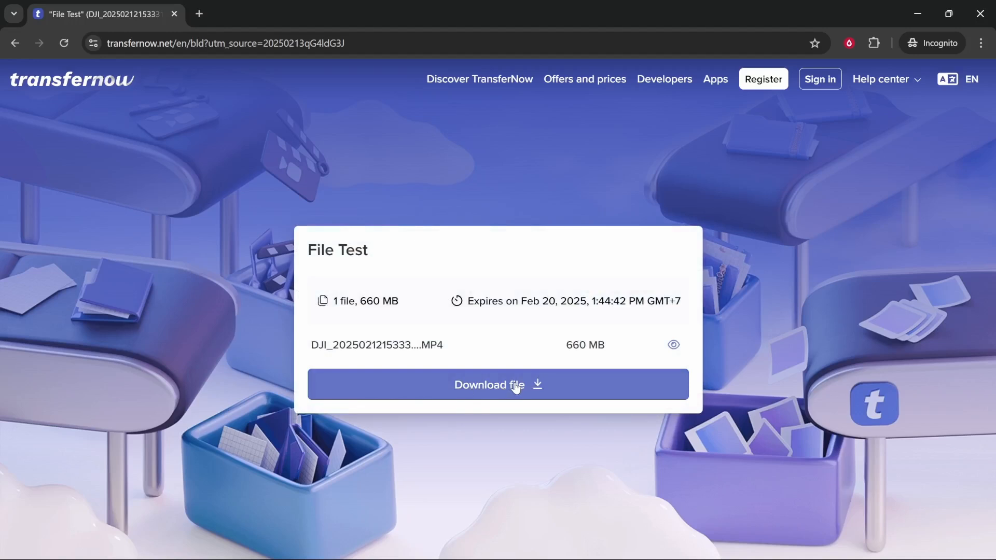